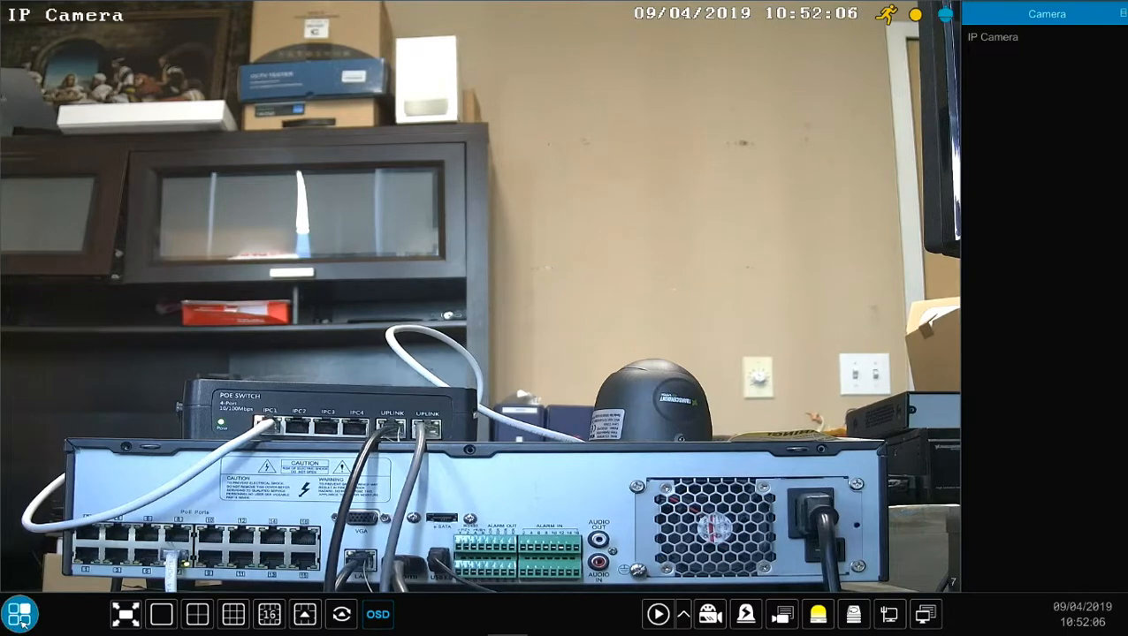
# - Open the Start menu to reach the NVR's TCP/IP settings at 192.168.1.142
pyautogui.click(19, 615)
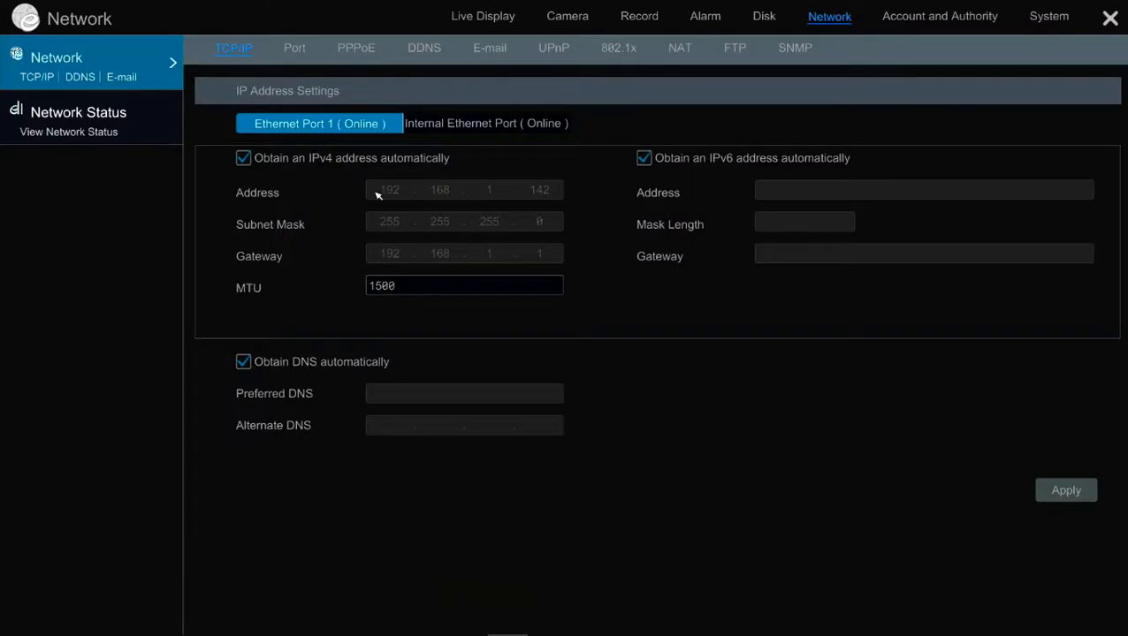
pyautogui.moveTo(384, 202)
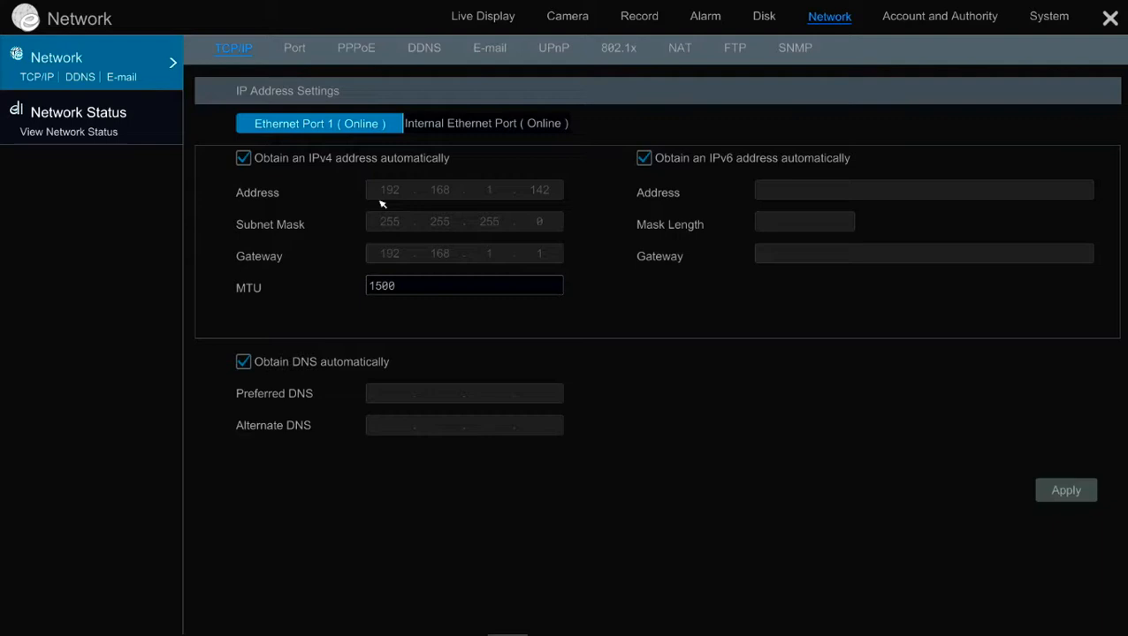
pyautogui.moveTo(445, 207)
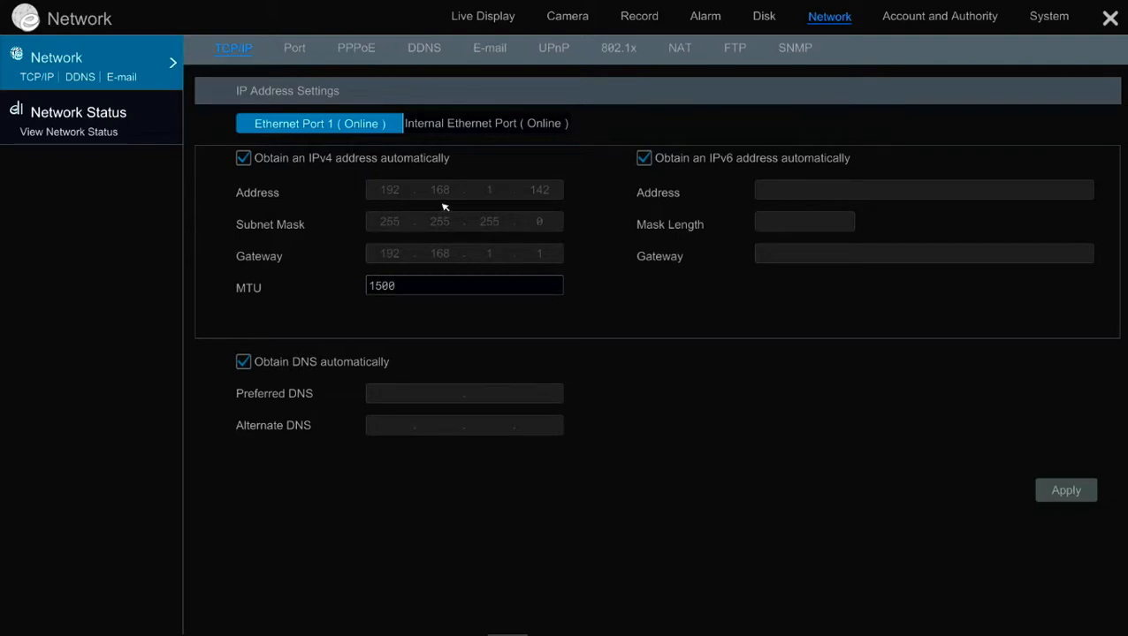
pyautogui.moveTo(540, 201)
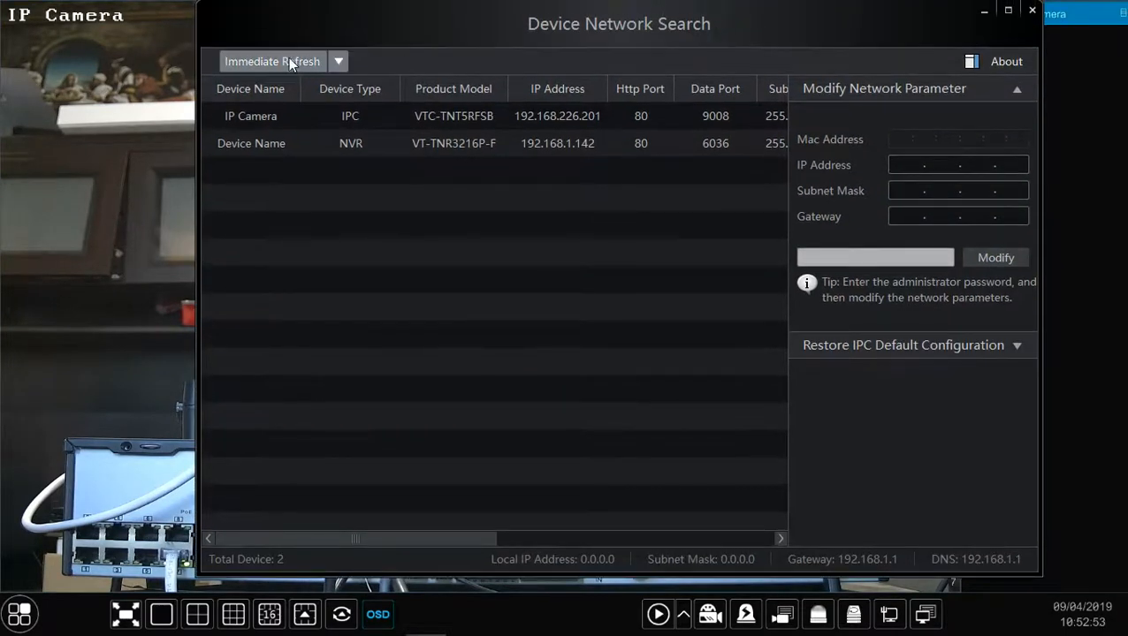
# - Refresh the device search and load the IP camera at 192.168.226.201
pyautogui.click(272, 61)
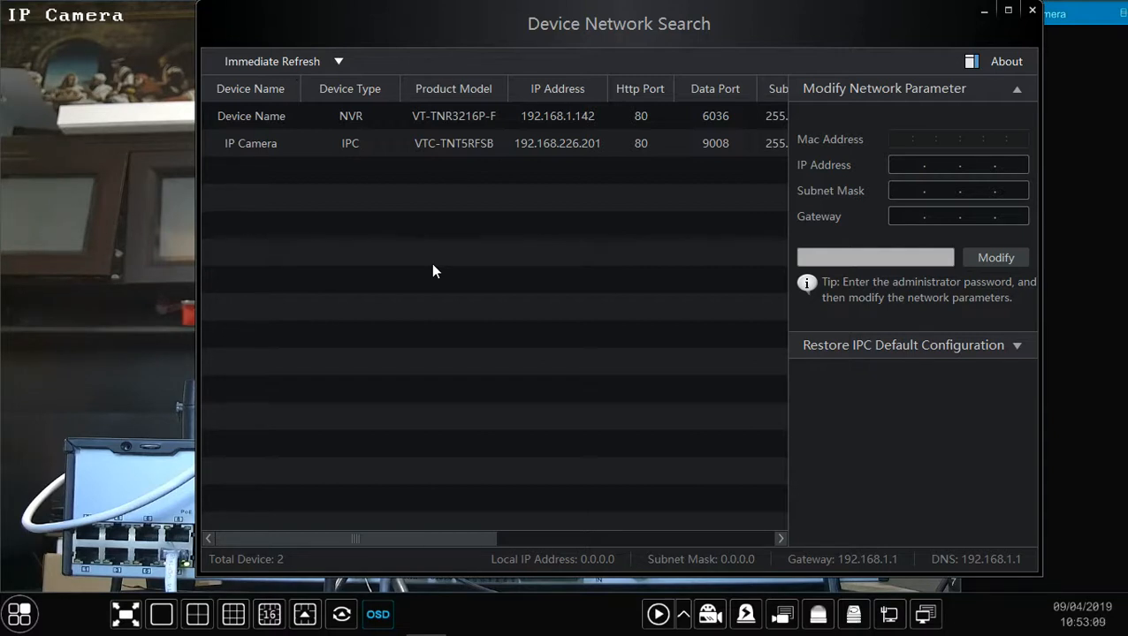
pyautogui.click(454, 143)
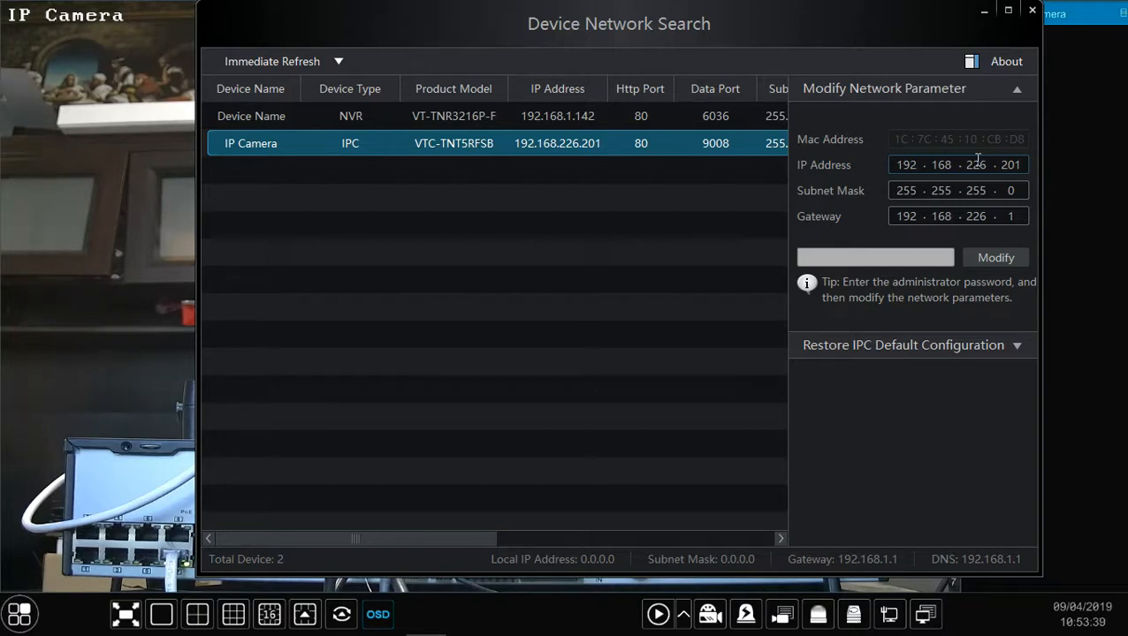
# - Change the camera to 192.168.1.201 with gateway 192.168.1.1, then select the password box
pyautogui.doubleClick(976, 164)
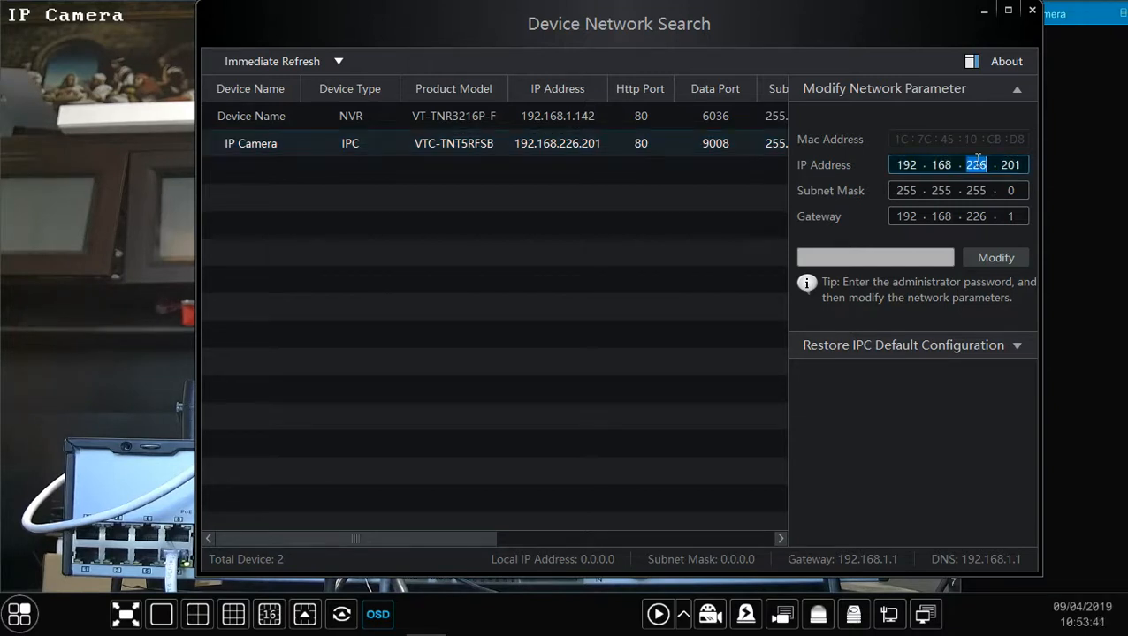
pyautogui.write('1')
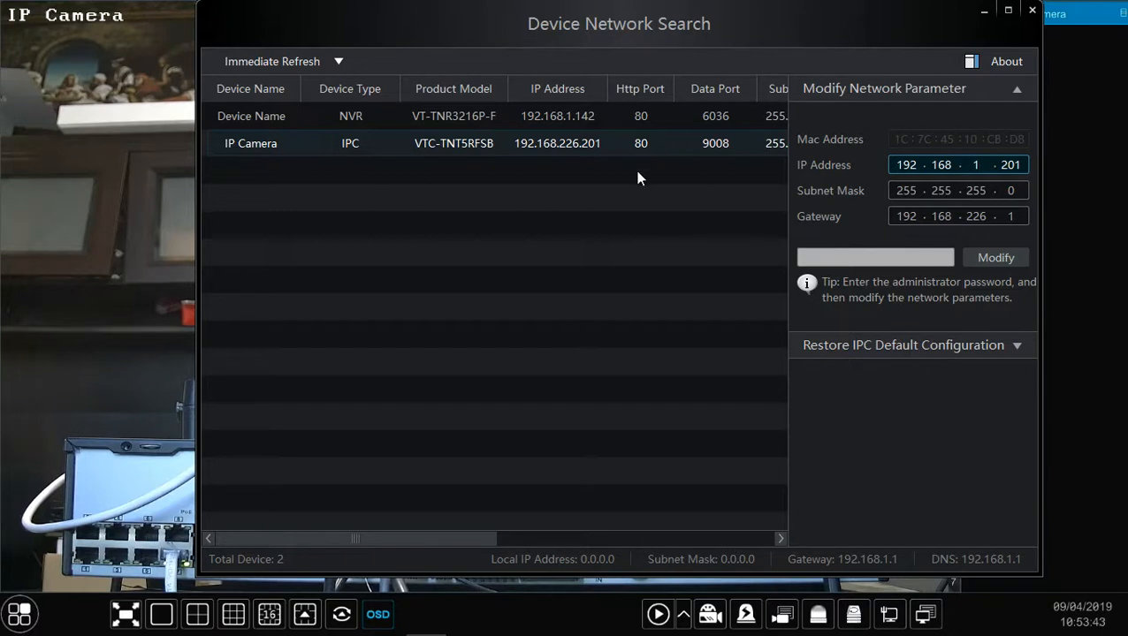
pyautogui.moveTo(863, 204)
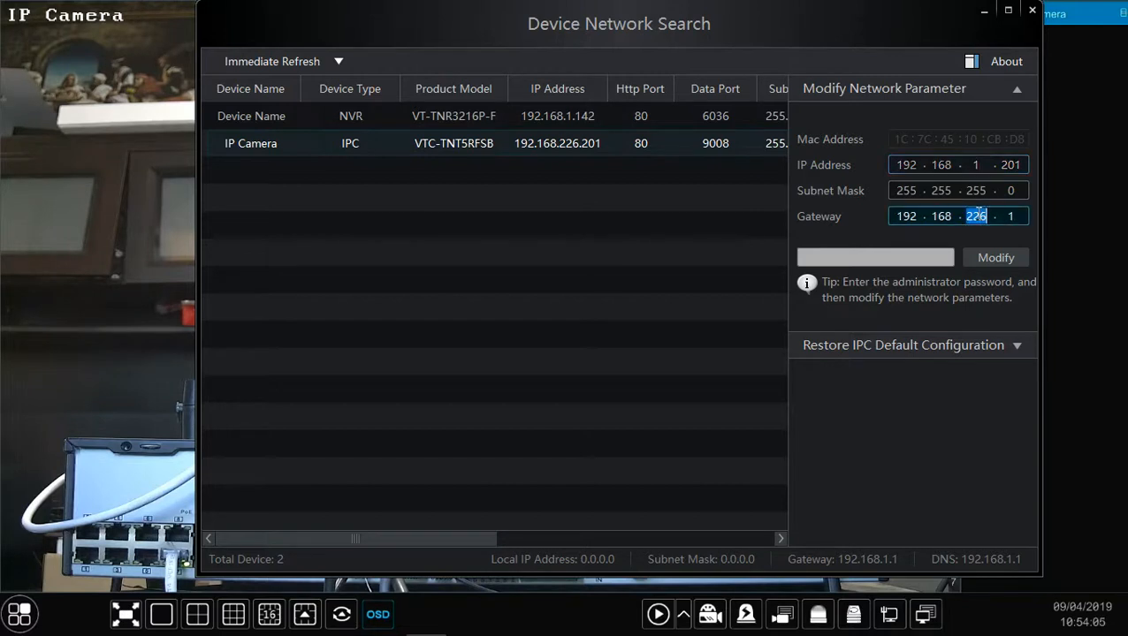
pyautogui.write('1')
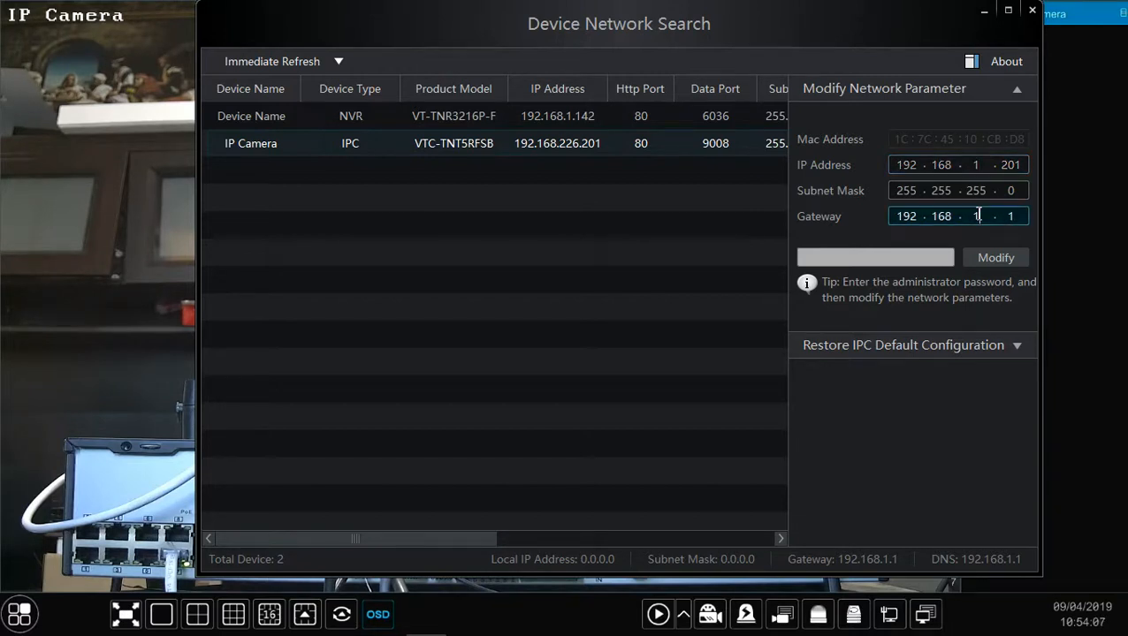
pyautogui.click(875, 258)
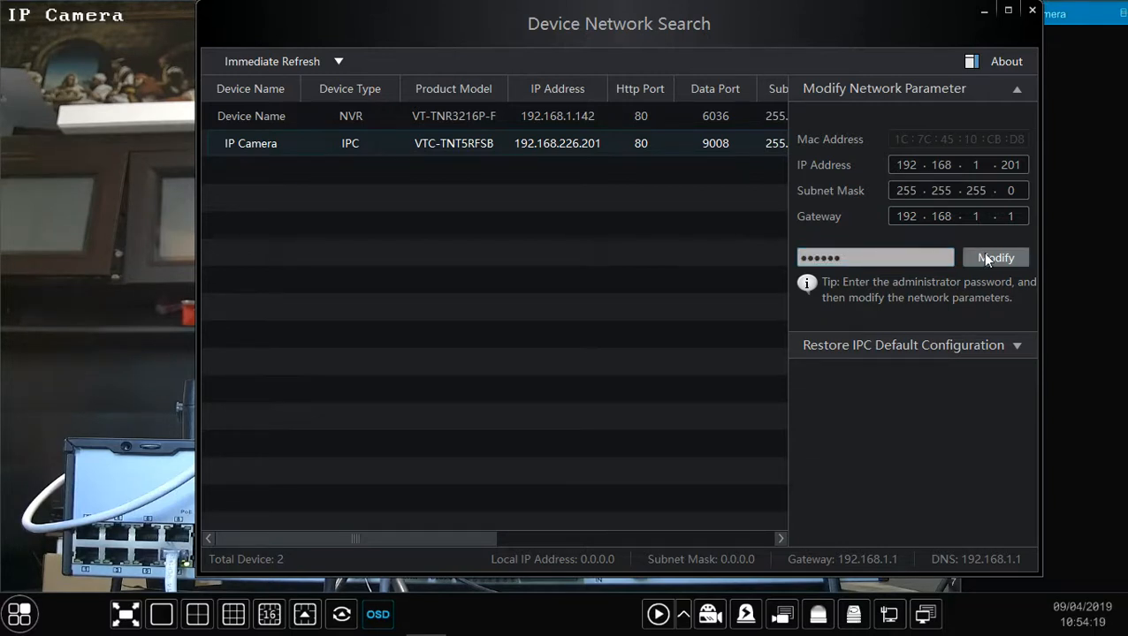
# - Apply the modification and confirm success, moving the camera to 192.168.1.201
pyautogui.click(996, 257)
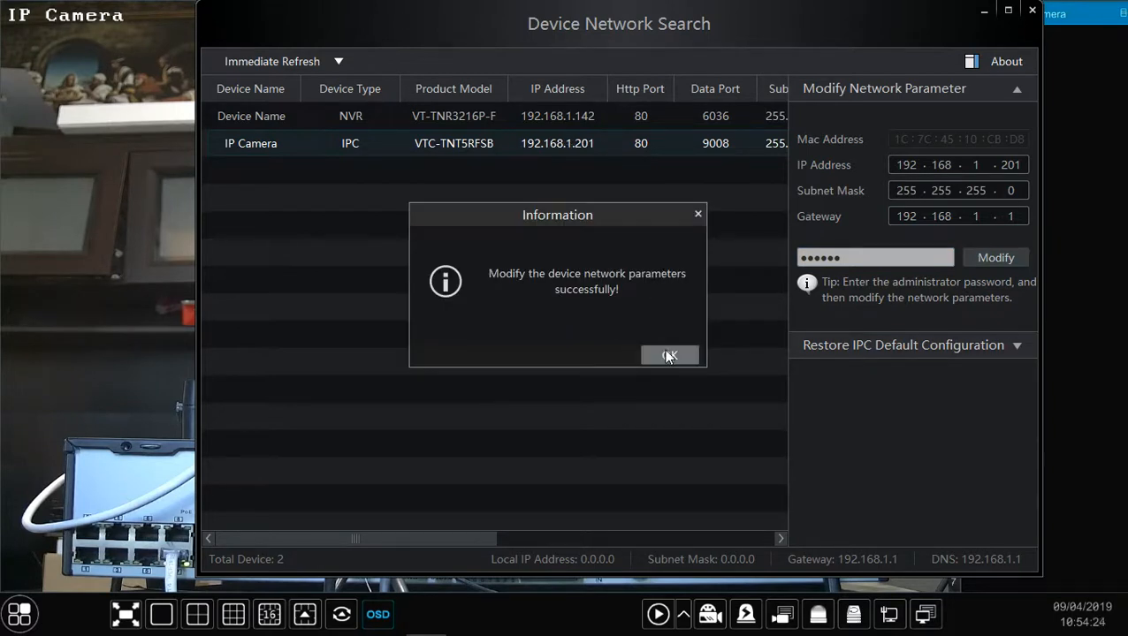
pyautogui.click(669, 354)
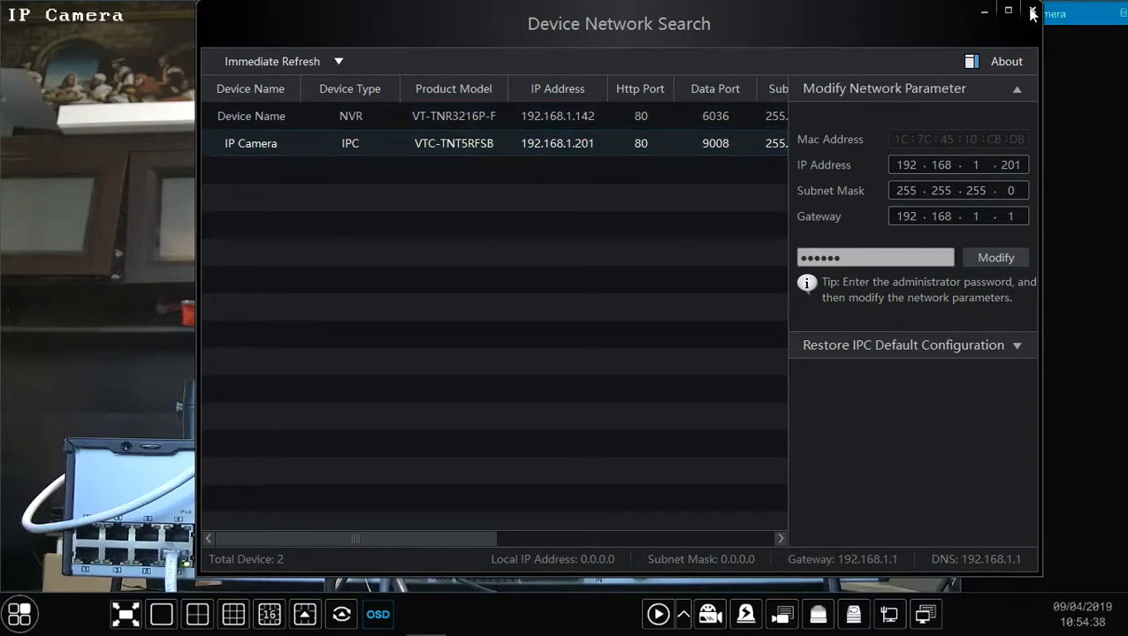
# - Close IP Tool and quick-add the camera at 192.168.1.201 to the NVR
pyautogui.click(1027, 10)
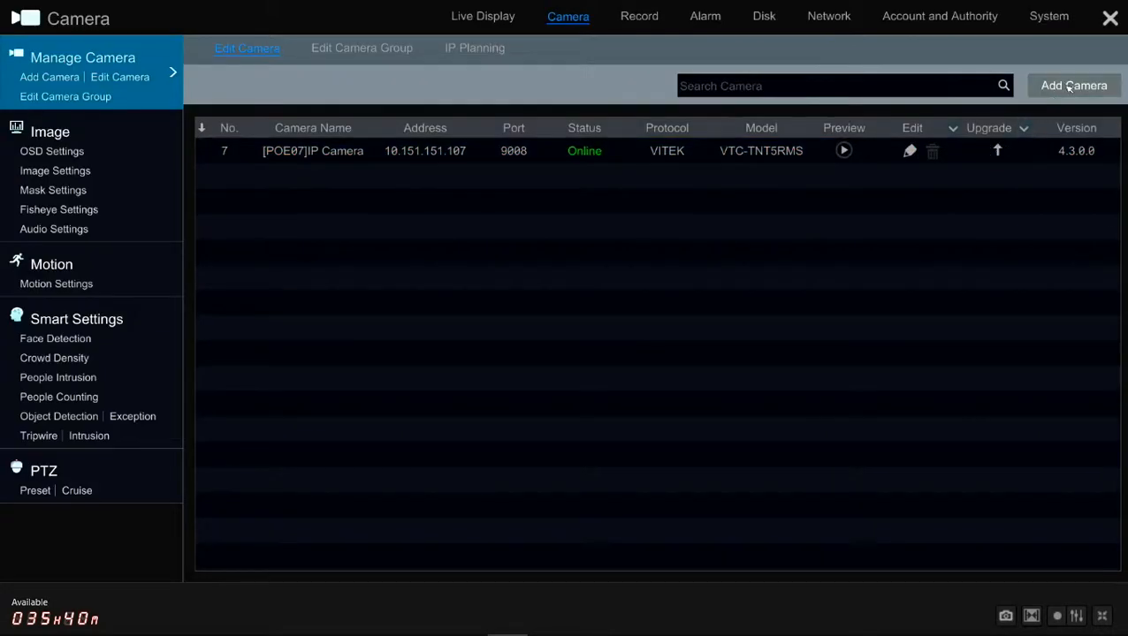
pyautogui.click(1073, 85)
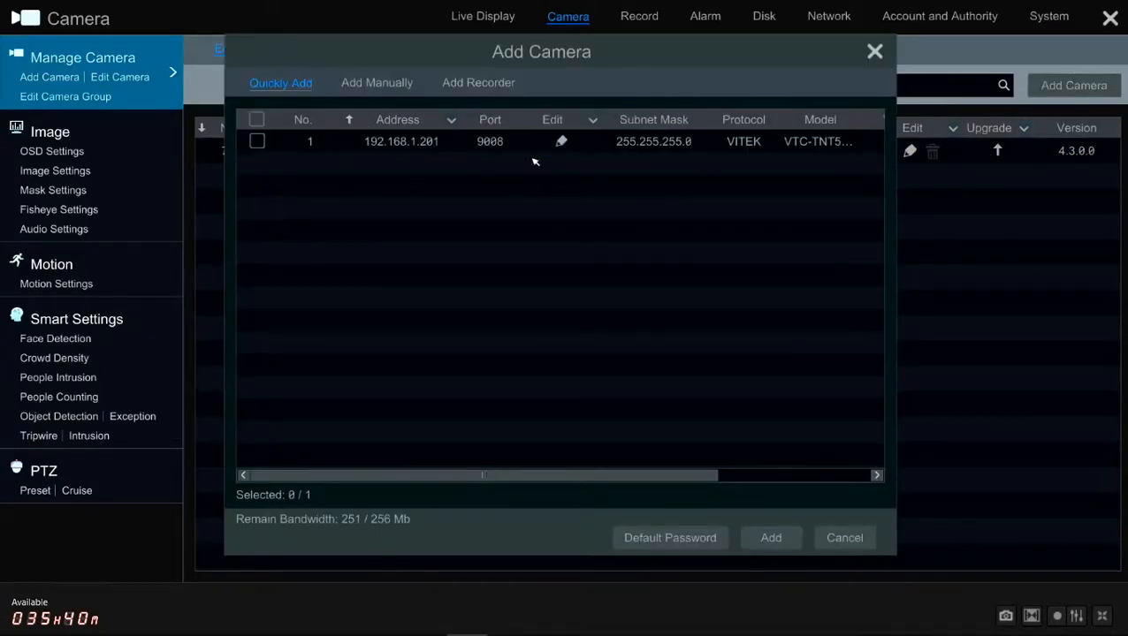
pyautogui.moveTo(515, 161)
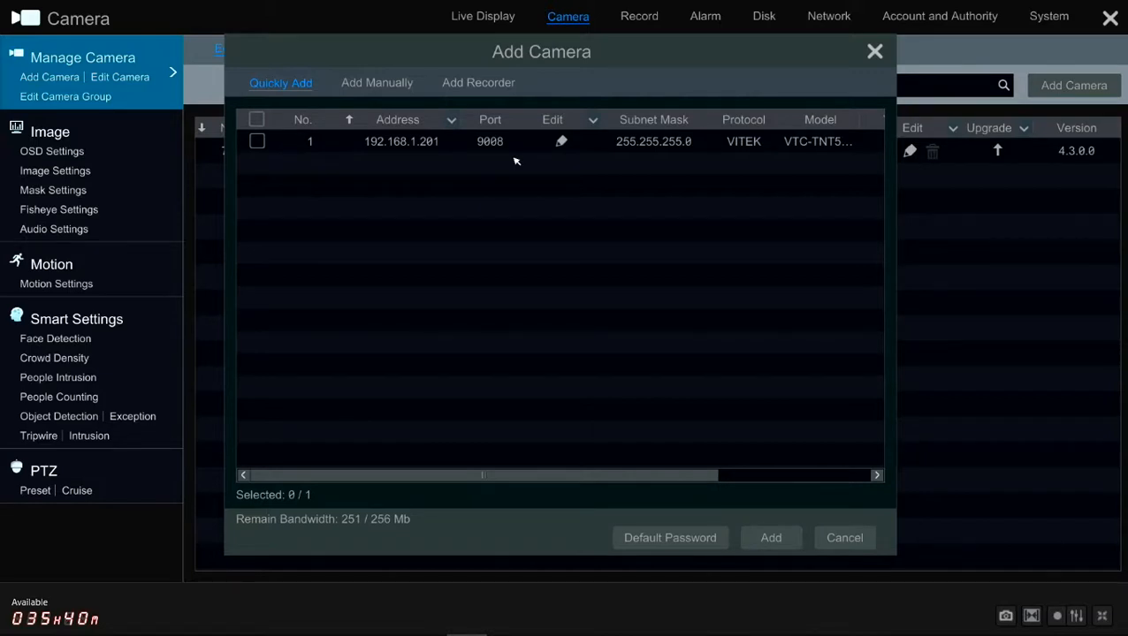
pyautogui.click(256, 142)
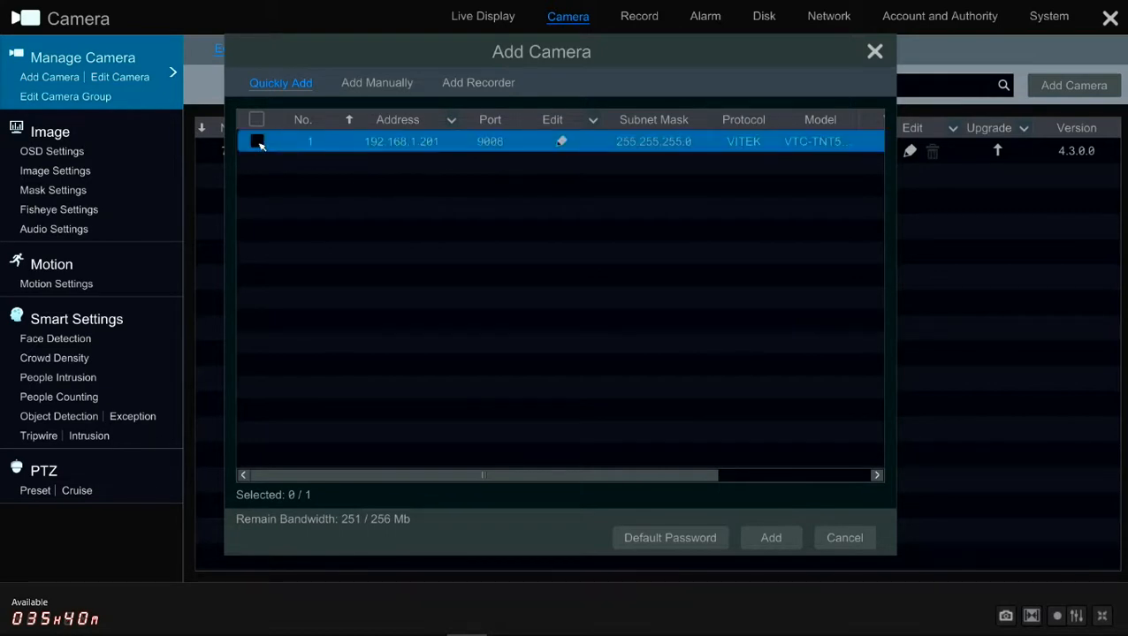
pyautogui.click(256, 141)
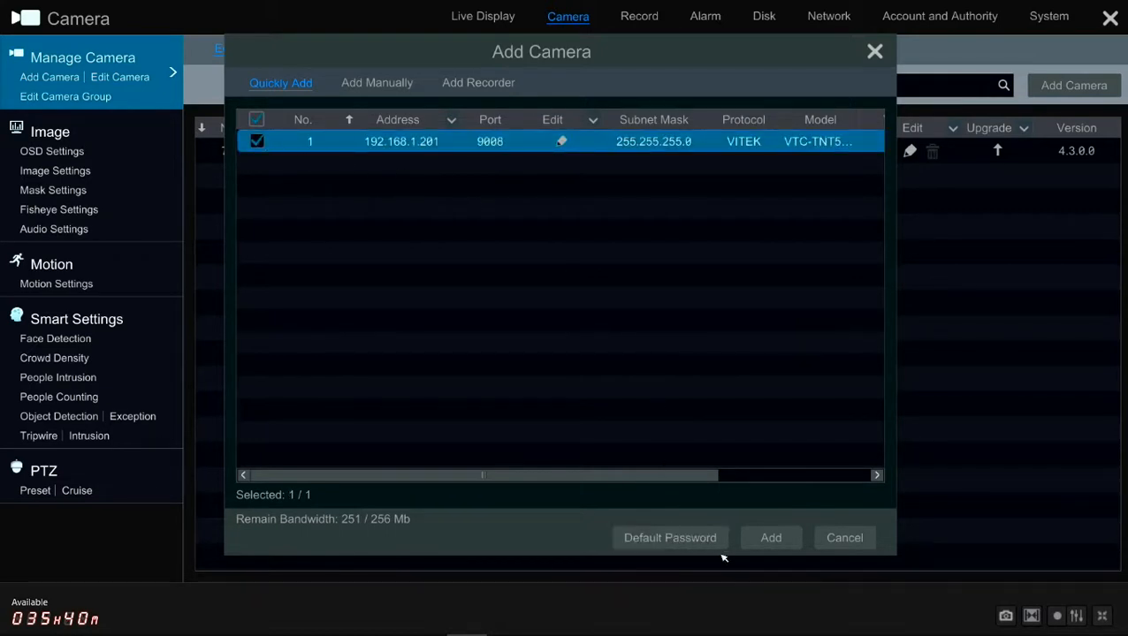
pyautogui.click(771, 538)
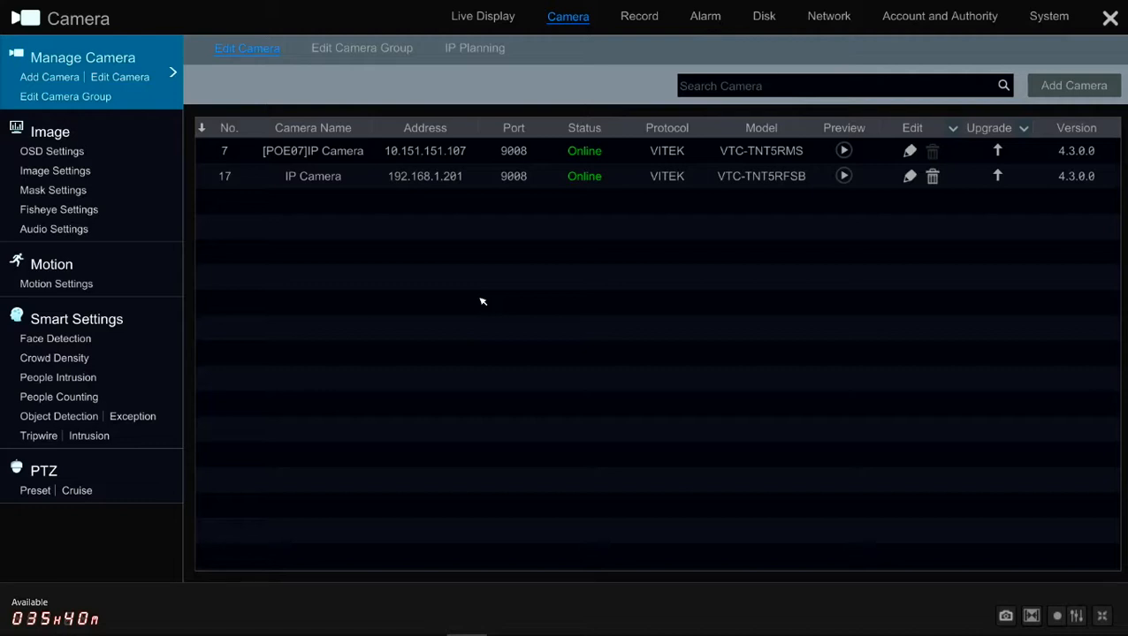
# - Close the Camera settings window to return to Live Display
pyautogui.click(424, 176)
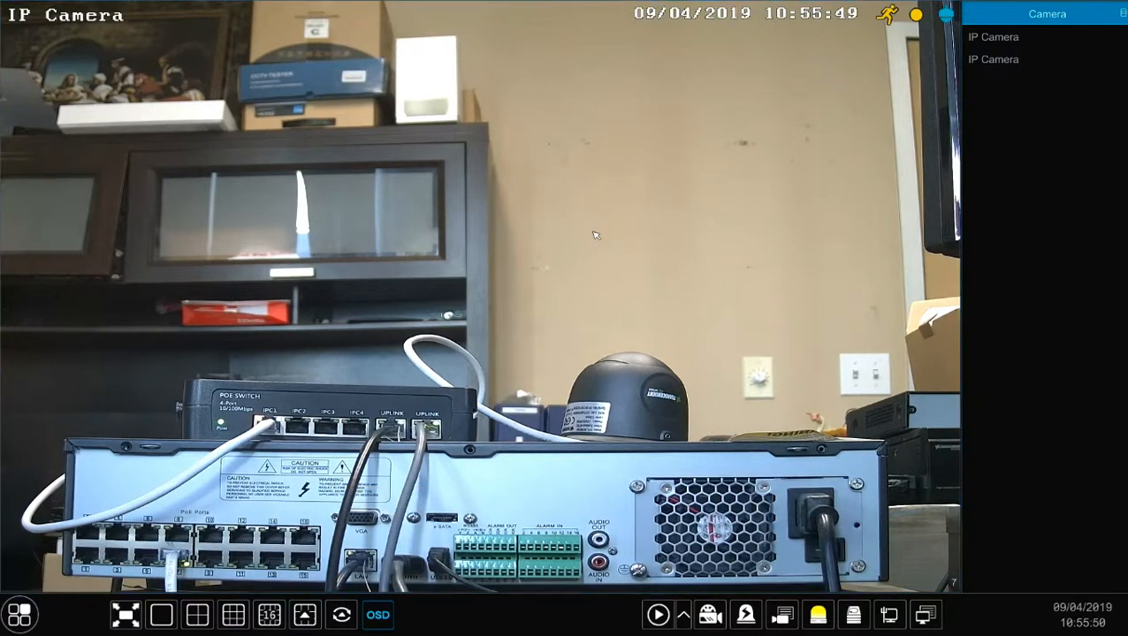
pyautogui.moveTo(349, 278)
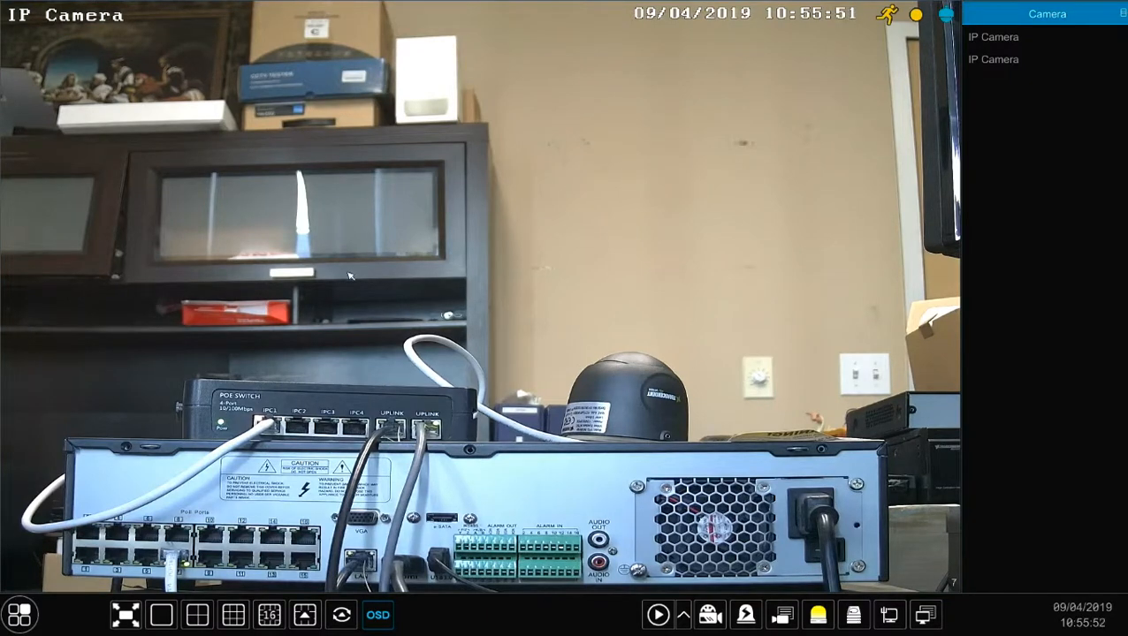
# - Reopen Settings > Camera > Add Camera's quick-add search, which lists no remaining cameras
pyautogui.click(20, 616)
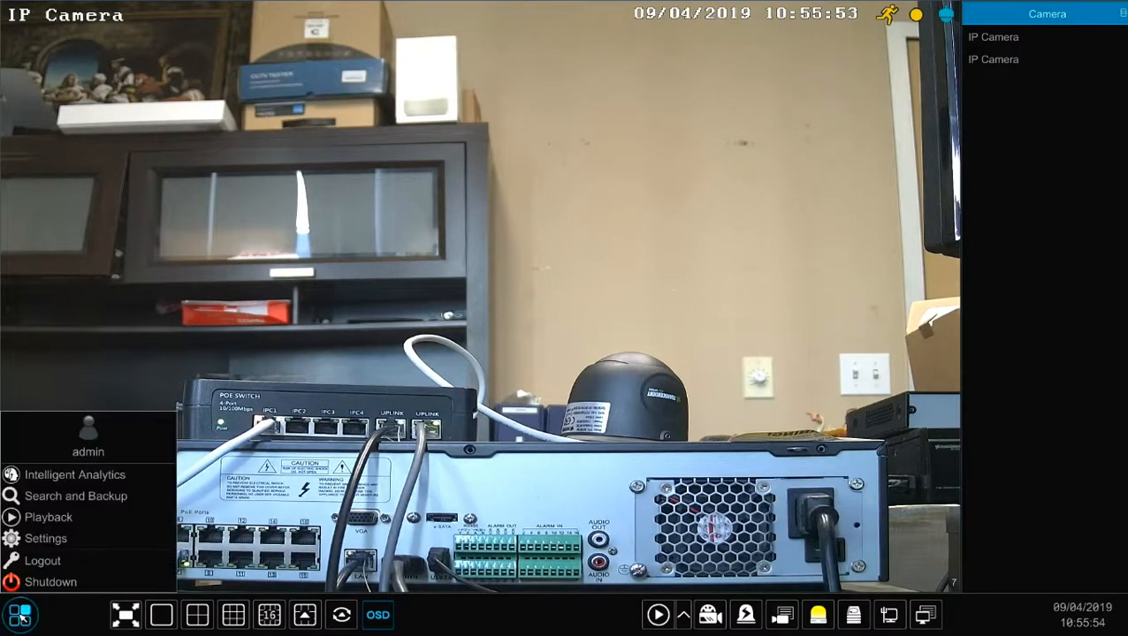
pyautogui.click(45, 538)
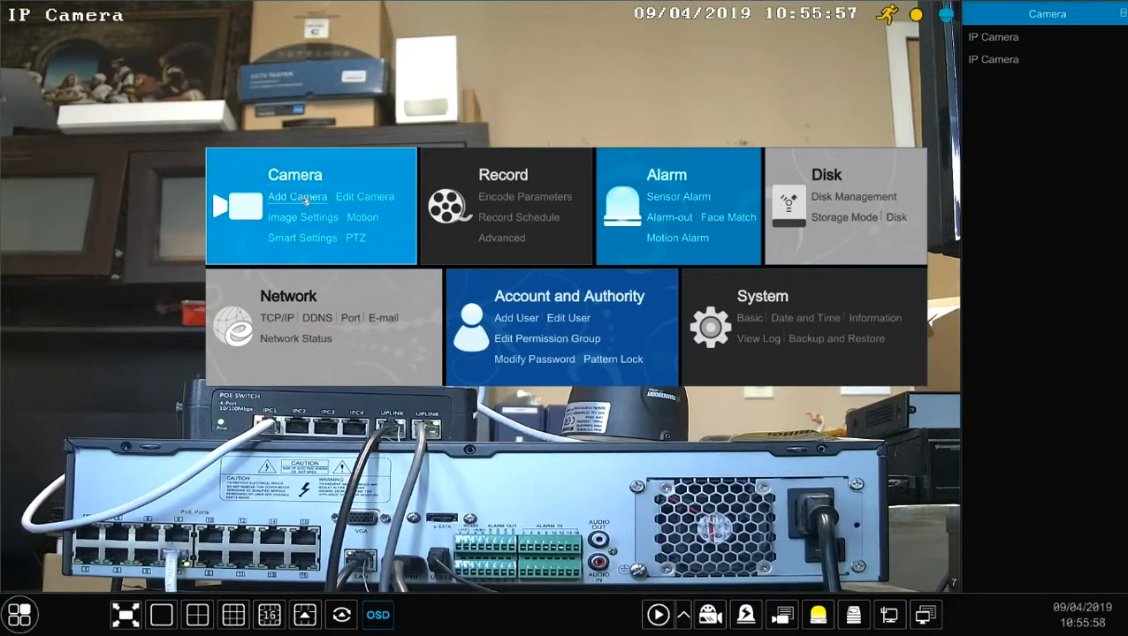
pyautogui.click(298, 196)
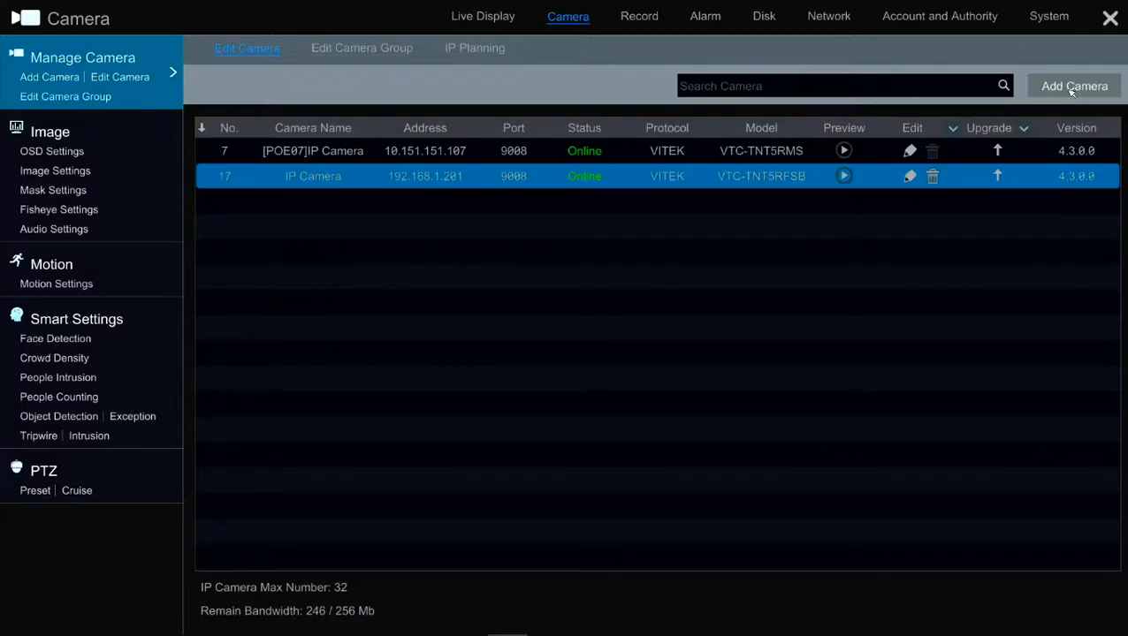
pyautogui.click(1098, 84)
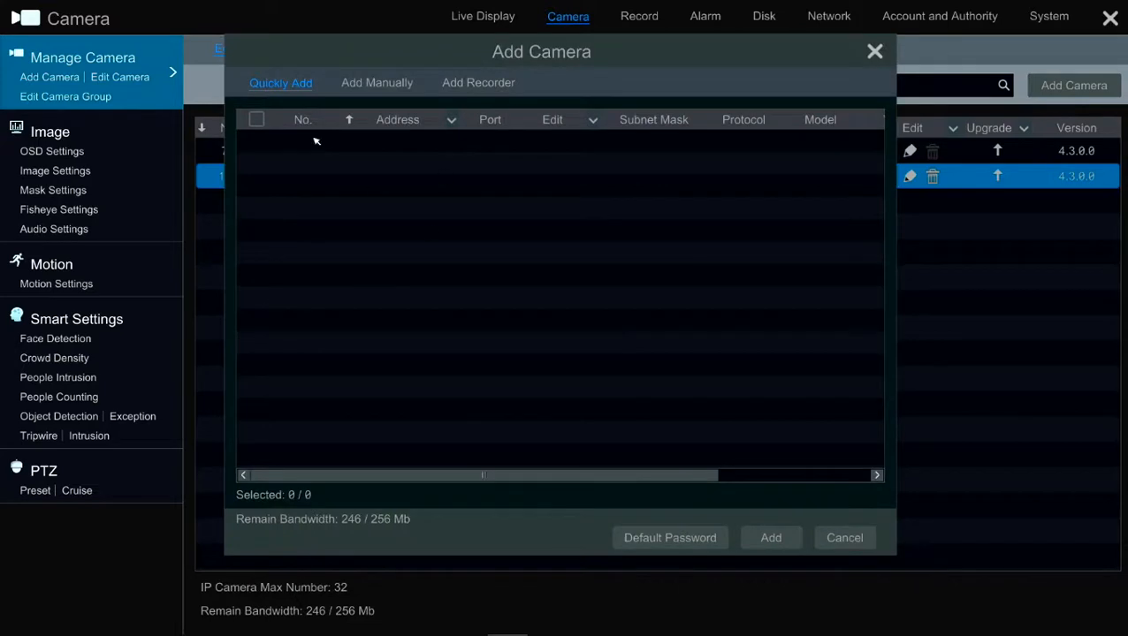